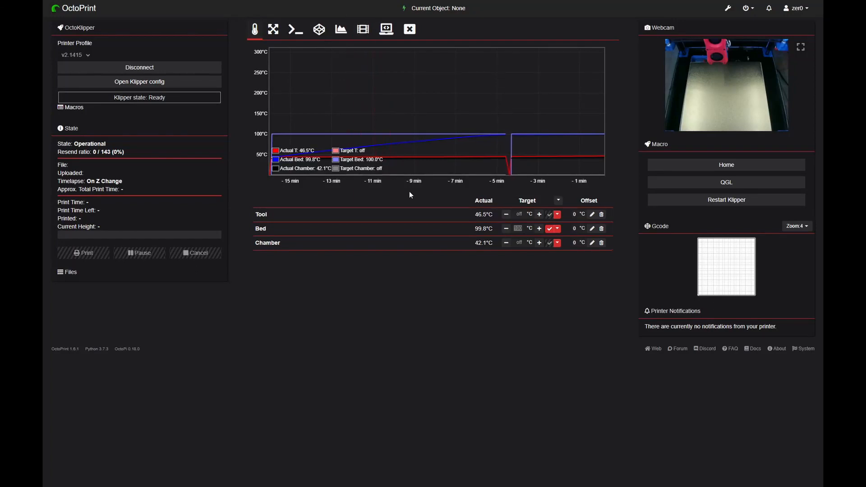
Step: Open OctoPrint settings on the Terminal Commands Extended plugin page
{"action": "left_click", "coordinate": [296, 29]}
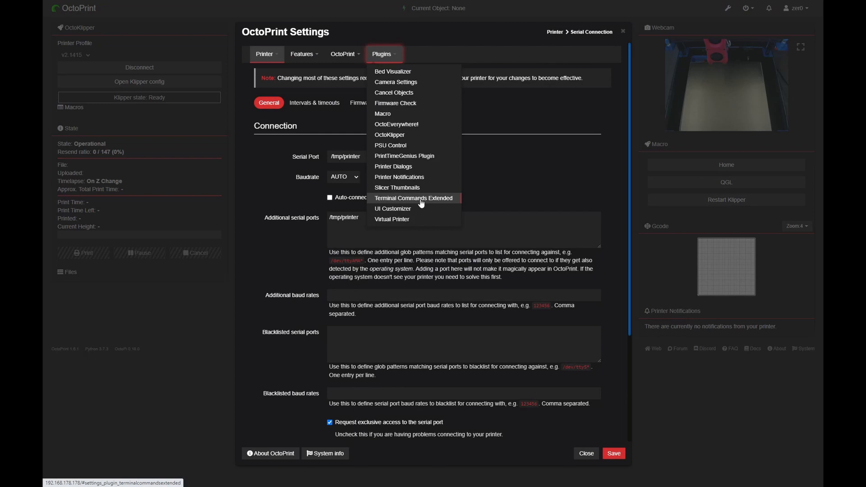
{"action": "left_click", "coordinate": [414, 199]}
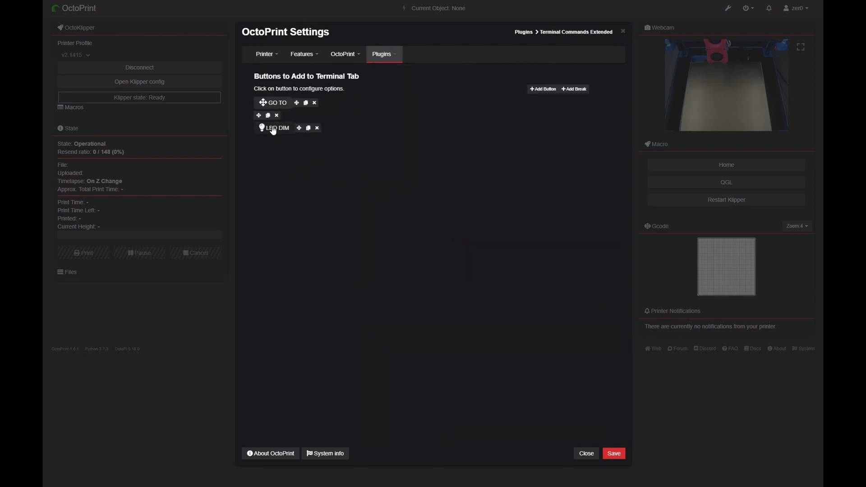
Step: Inspect the LED DIM button's SET_PIN PIN=caselight VALUE=%(value)s command and value field
{"action": "left_click", "coordinate": [277, 127]}
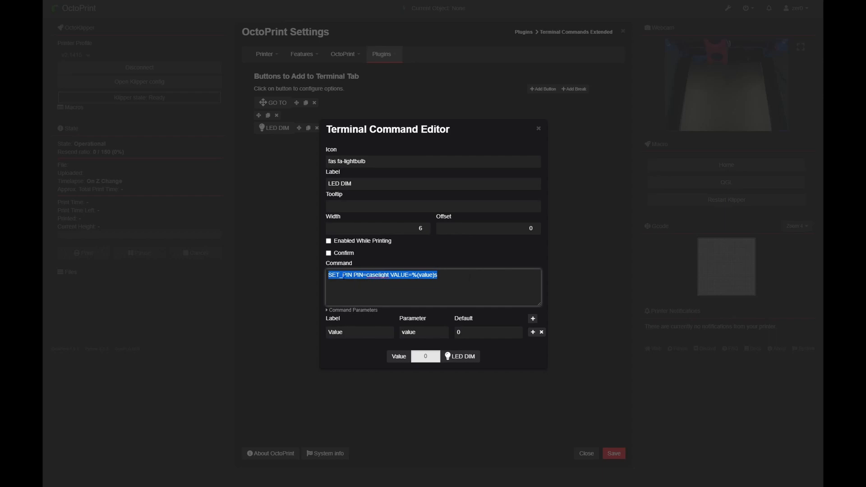
{"action": "left_click", "coordinate": [426, 356]}
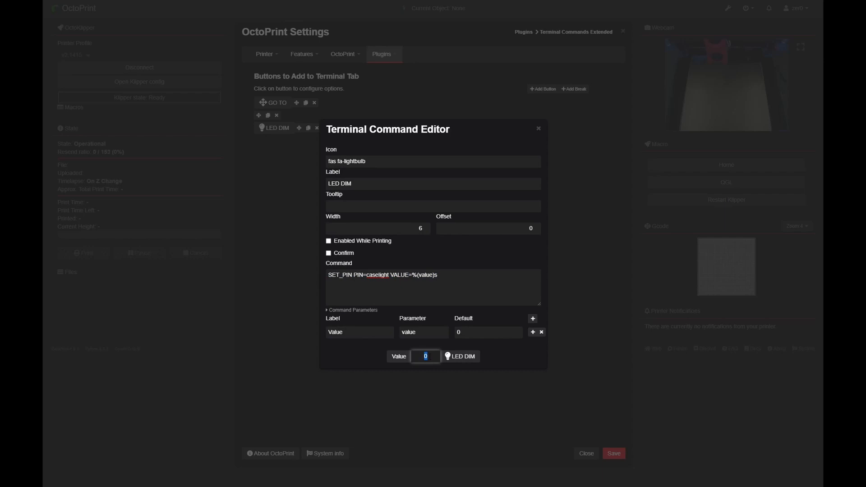
{"action": "mouse_move", "coordinate": [485, 252]}
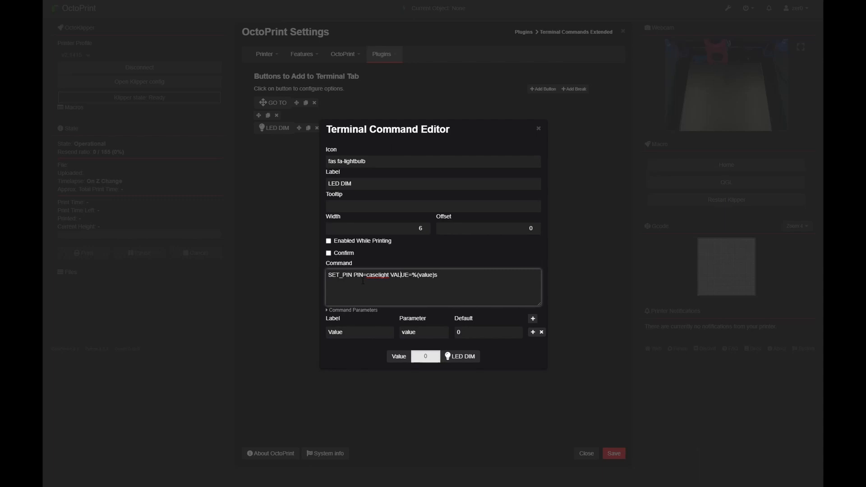
{"action": "double_click", "coordinate": [382, 274]}
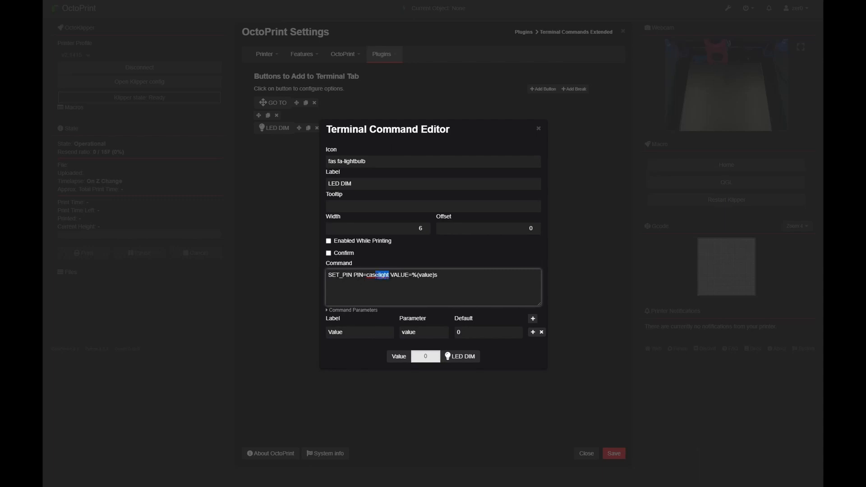
{"action": "double_click", "coordinate": [377, 275]}
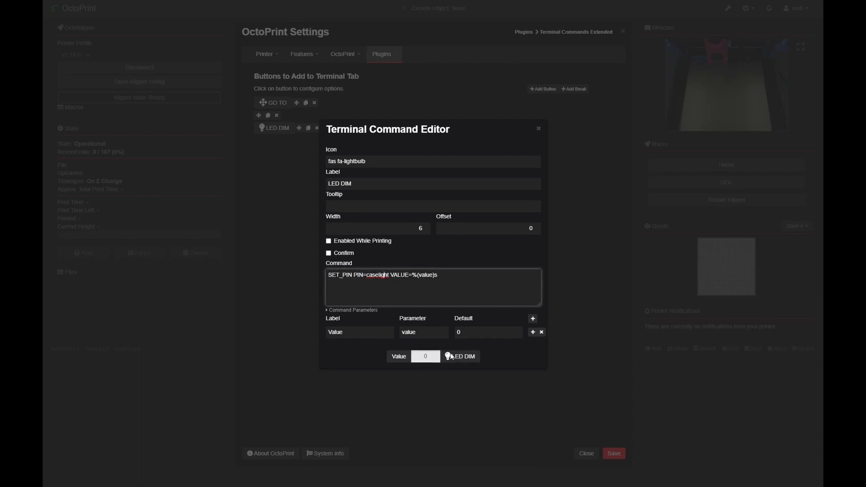
Step: Leave settings and send the LED DIM caselight command from the Terminal, including value 0.5
{"action": "left_click", "coordinate": [425, 356]}
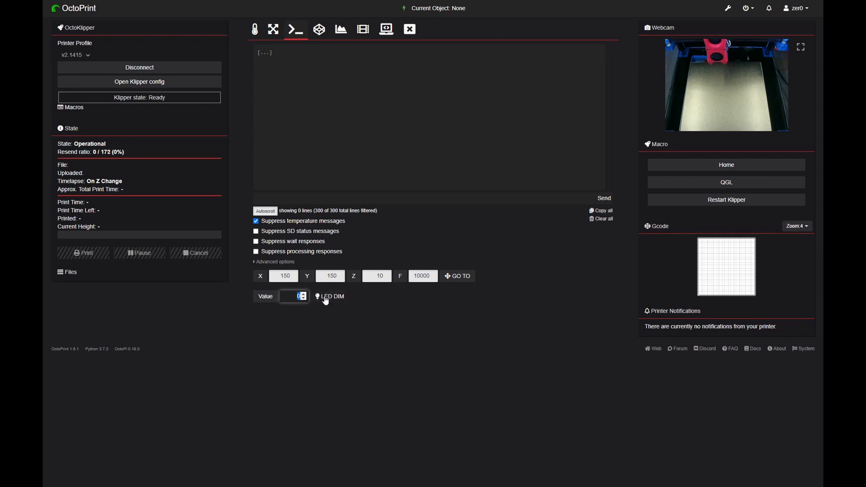
{"action": "left_click", "coordinate": [330, 296]}
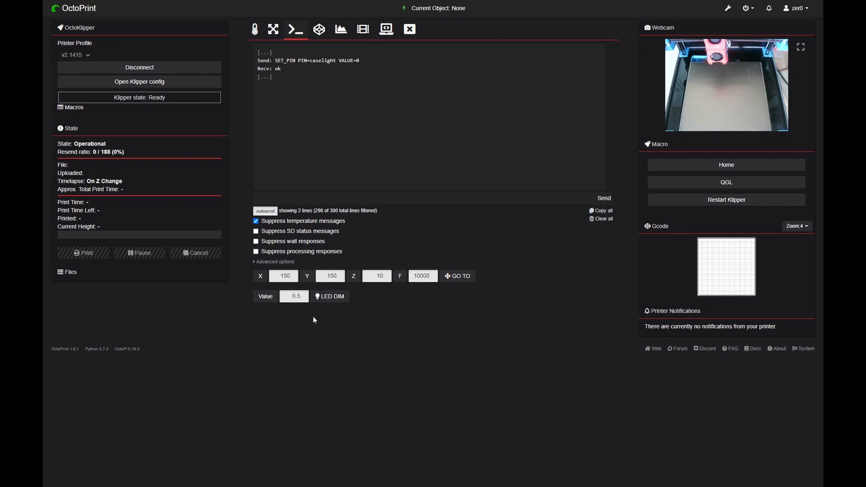
{"action": "left_click", "coordinate": [330, 297]}
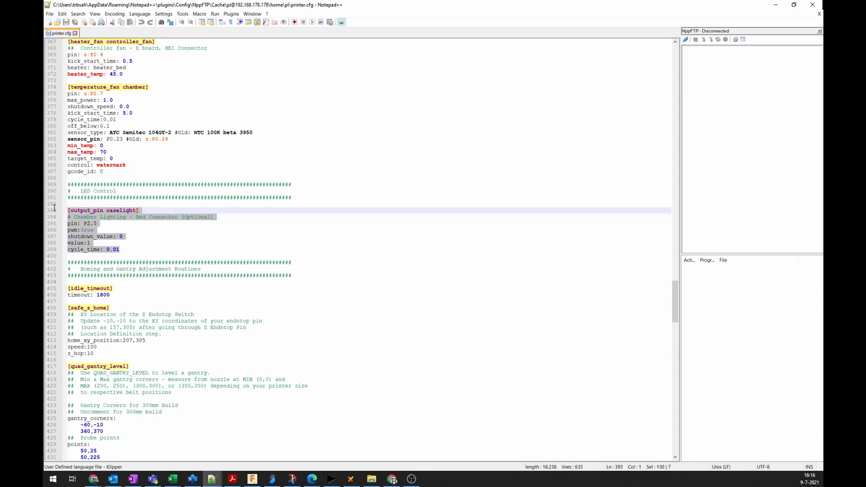
{"action": "double_click", "coordinate": [121, 210]}
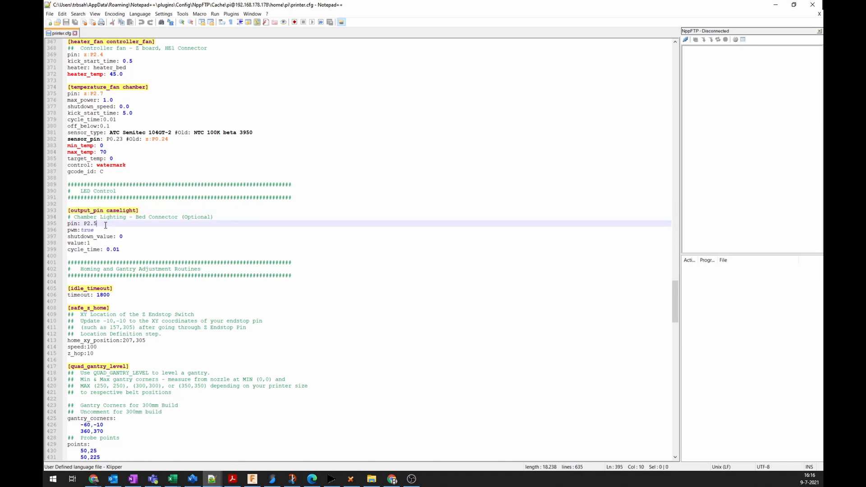
{"action": "double_click", "coordinate": [89, 224]}
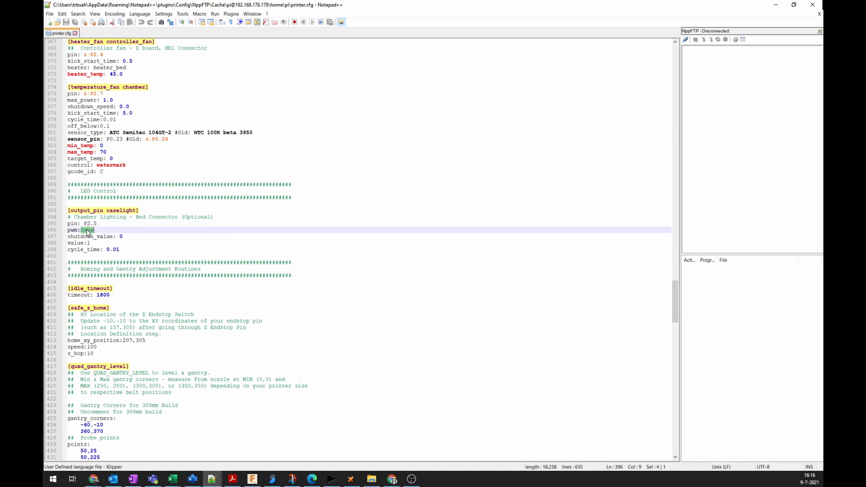
{"action": "left_click", "coordinate": [89, 224]}
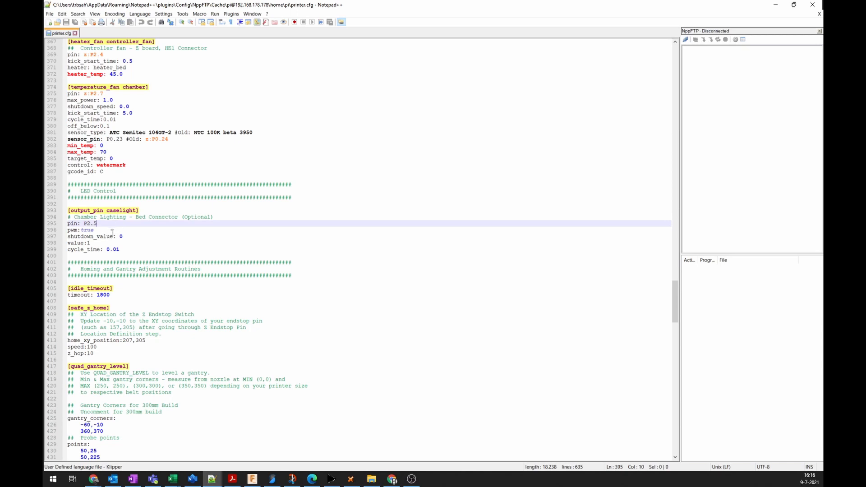
{"action": "left_click", "coordinate": [120, 236]}
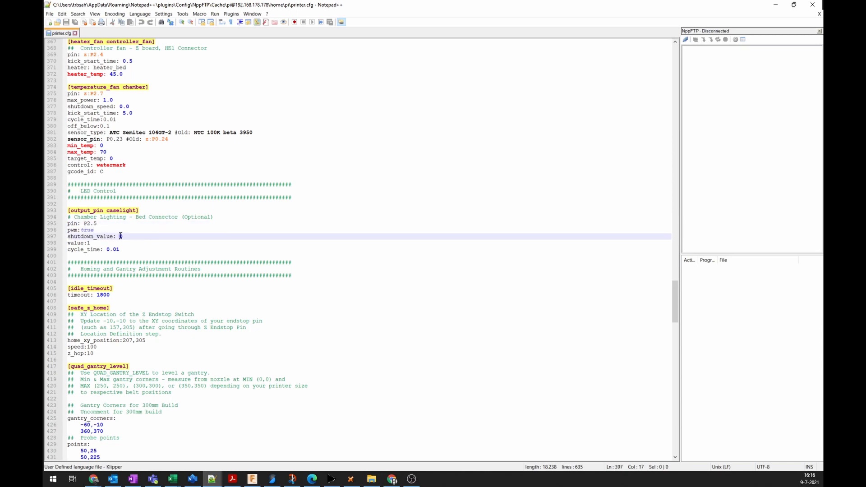
{"action": "left_click", "coordinate": [100, 224]}
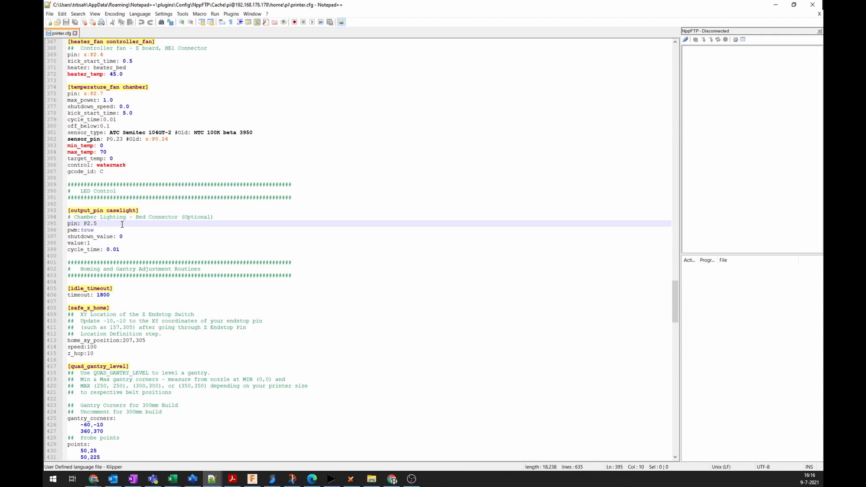
{"action": "double_click", "coordinate": [89, 224]}
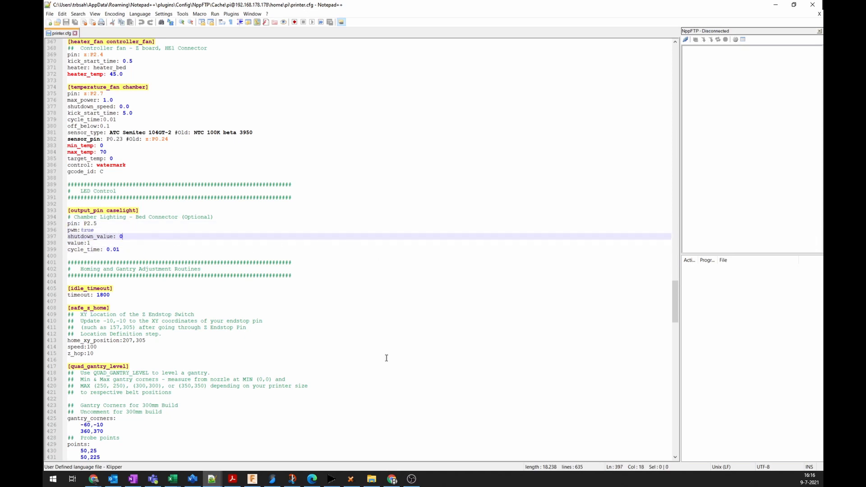
Step: Scroll printer.cfg down to the PRINT_END macro's SET_PIN caselight VALUE=0.05 line
{"action": "scroll", "scroll_direction": "down", "scroll_amount": 3}
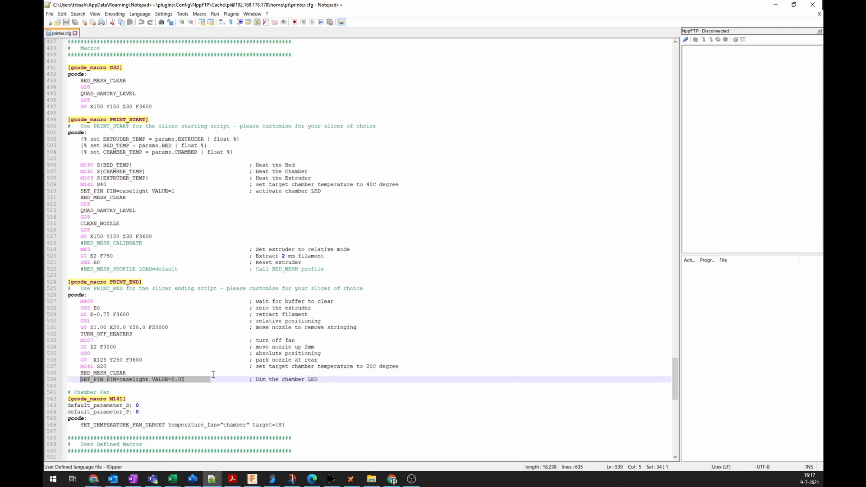
{"action": "scroll", "scroll_direction": "down", "scroll_amount": 3}
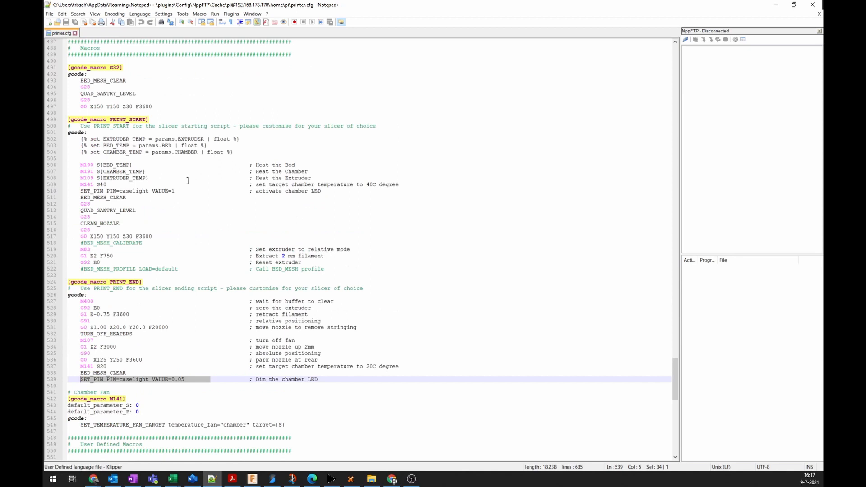
{"action": "mouse_move", "coordinate": [793, 5]}
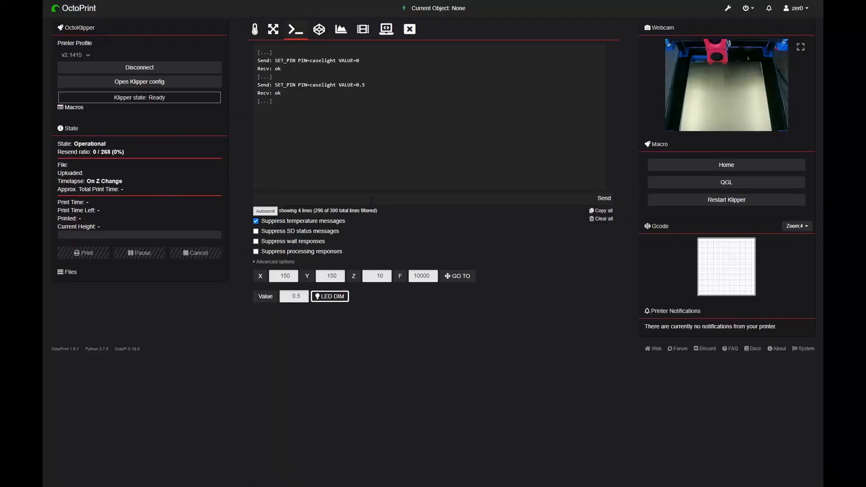
Step: Send SET_PIN PIN=caselight Value=0 from the terminal to switch the light off
{"action": "type", "text": "S"}
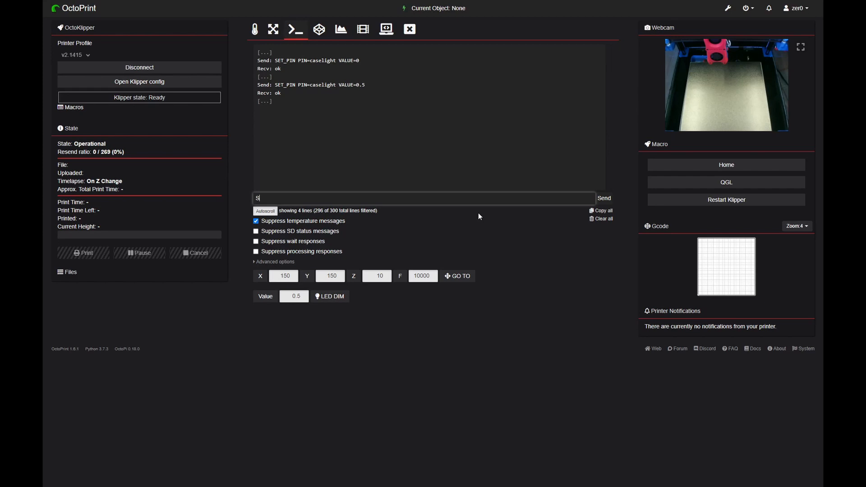
{"action": "type", "text": "ET_PIN PIN=caselight Value"}
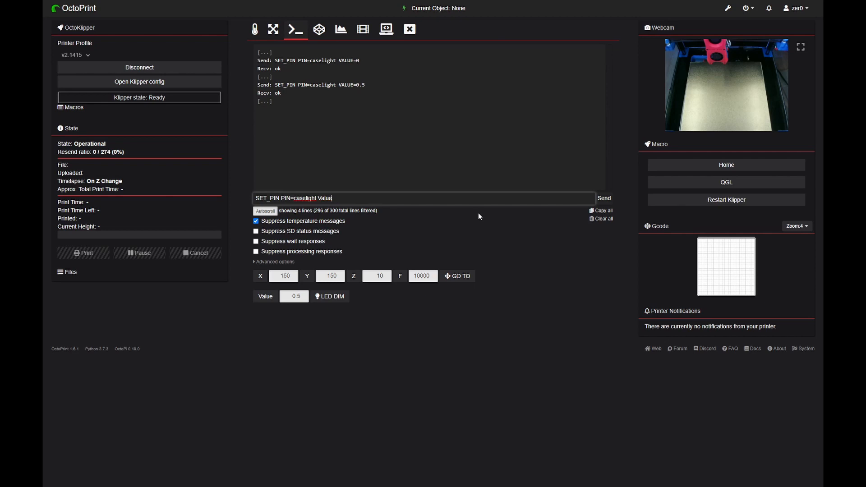
{"action": "type", "text": "=0"}
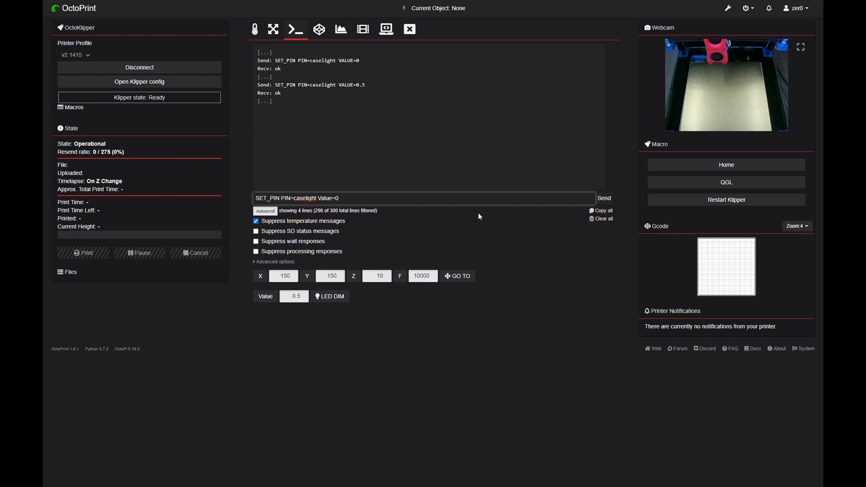
{"action": "left_click", "coordinate": [604, 198]}
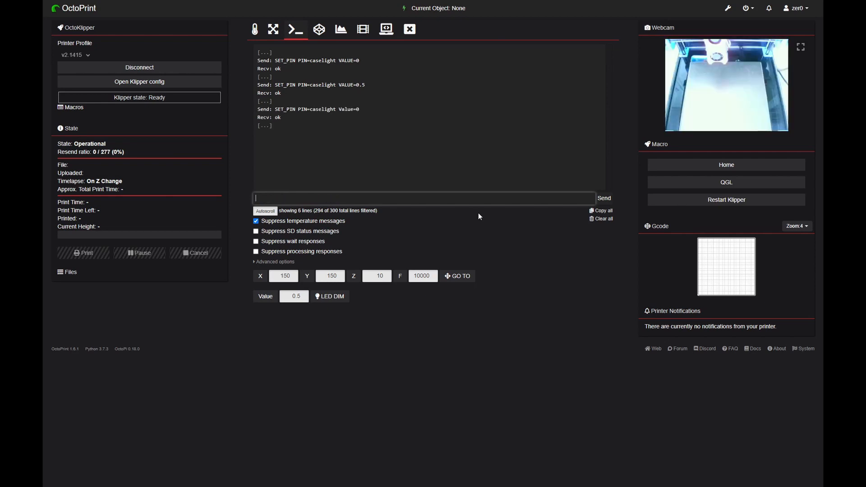
Step: Send SET_PIN PIN=caselight Value=1 to switch the light back on
{"action": "type", "text": "SET_PIN PIN=caselight Value=1"}
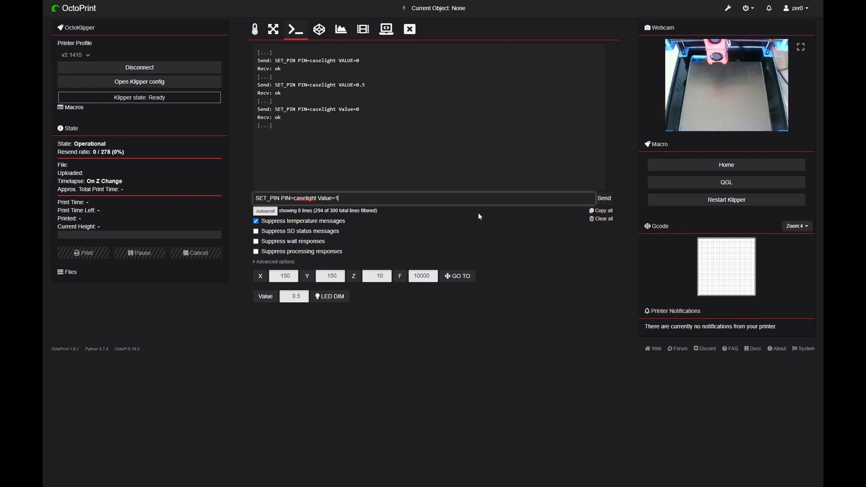
{"action": "left_click", "coordinate": [604, 198]}
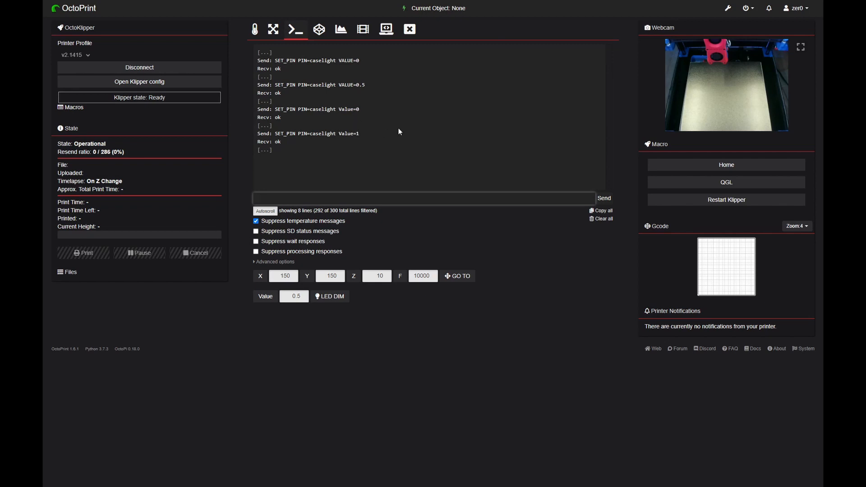
{"action": "mouse_move", "coordinate": [544, 138]}
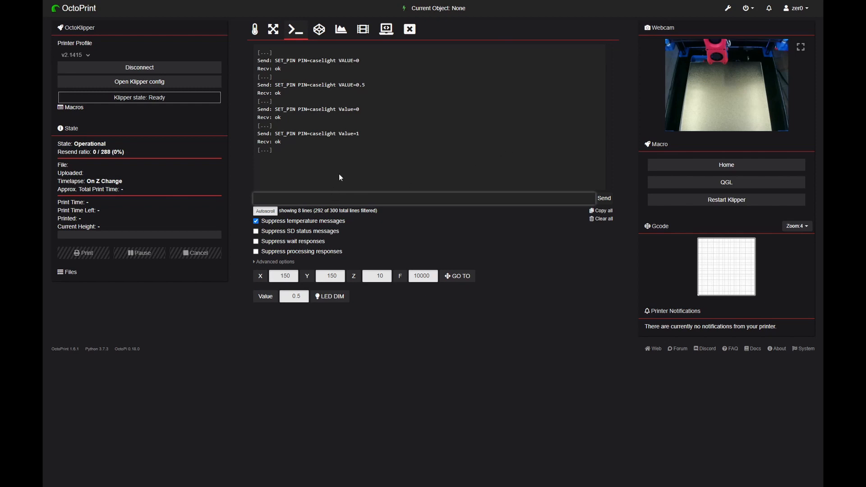
{"action": "double_click", "coordinate": [316, 134]}
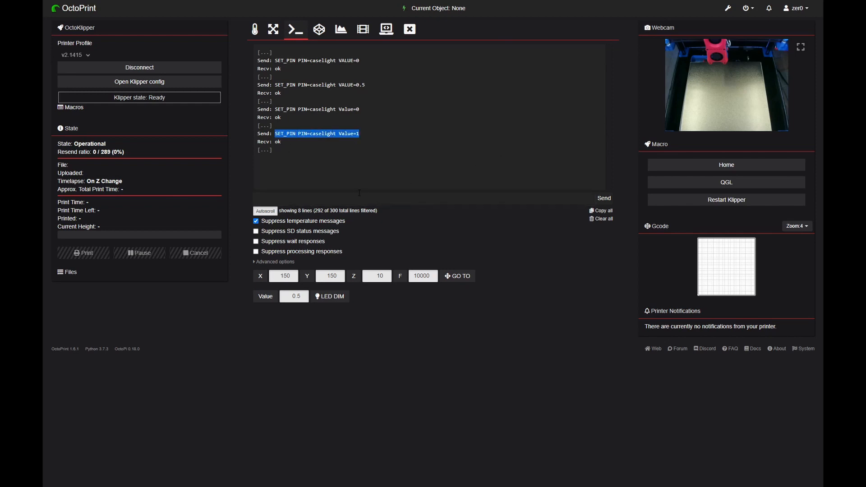
{"action": "double_click", "coordinate": [323, 134]}
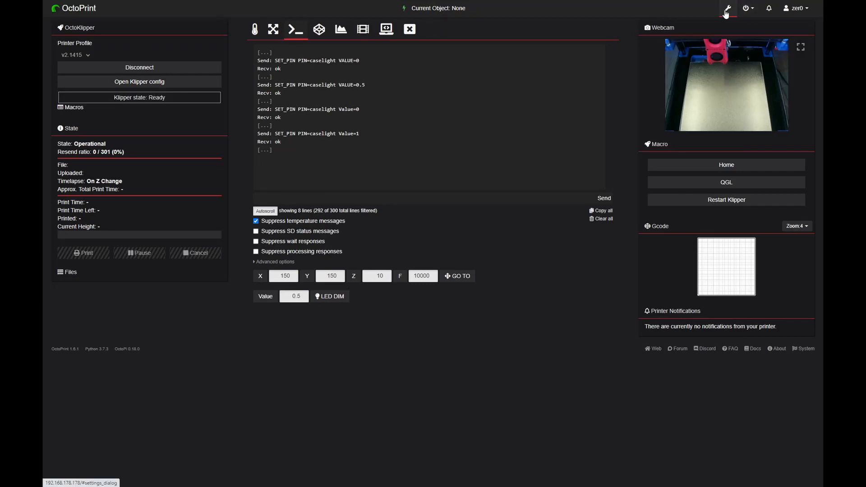
Step: Send the GO TO move to X150 Y150 Z10, rejected with 'Must home axis first'
{"action": "left_click", "coordinate": [726, 8]}
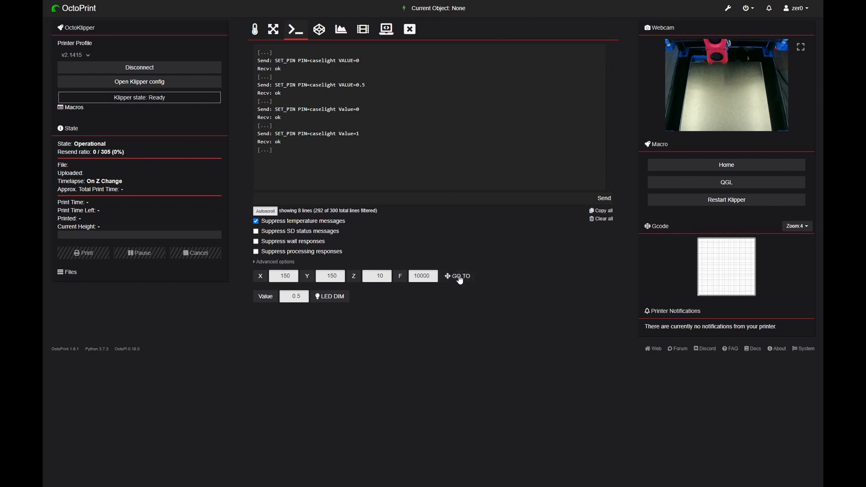
{"action": "left_click", "coordinate": [284, 277]}
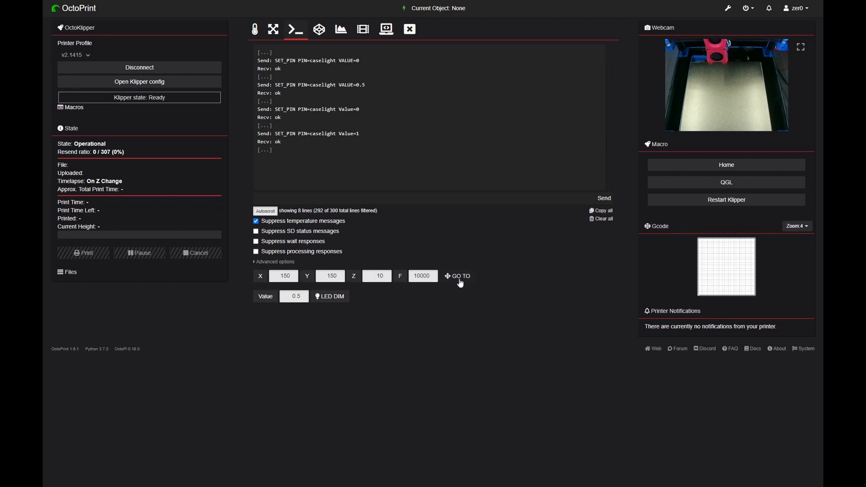
{"action": "left_click", "coordinate": [457, 276]}
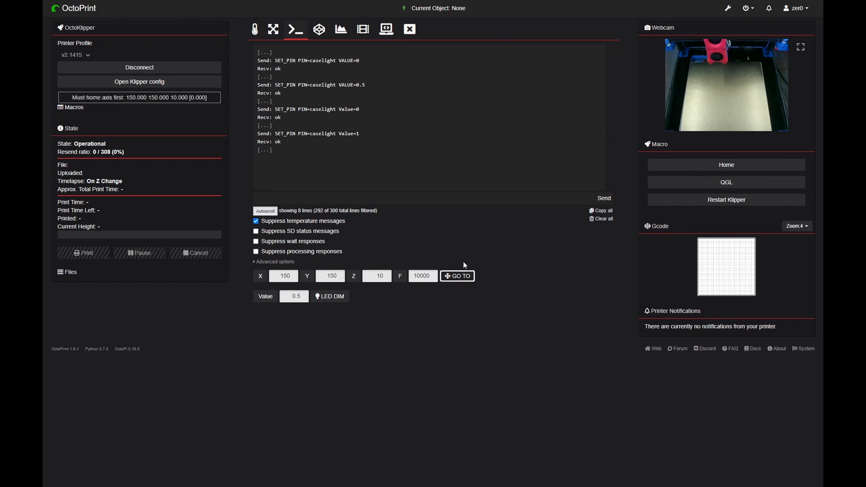
{"action": "left_click", "coordinate": [458, 276]}
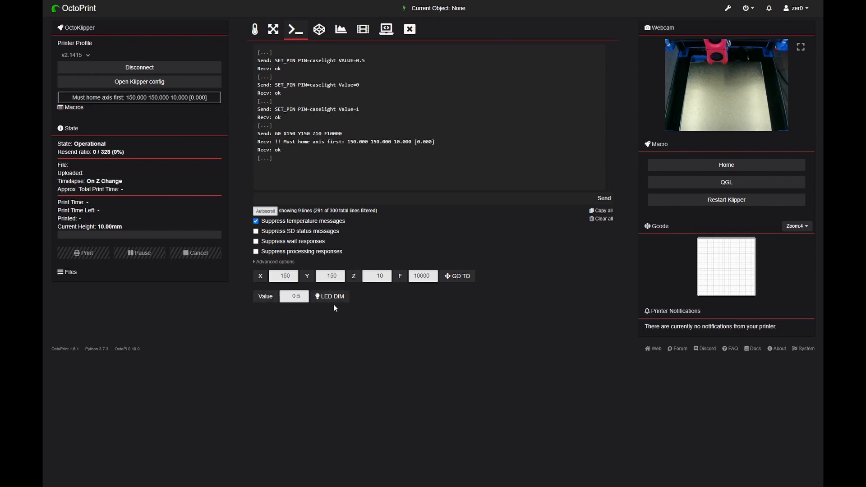
Step: Send LED DIM caselight values 0.5, 0.8, then 0.5 again
{"action": "left_click", "coordinate": [330, 296]}
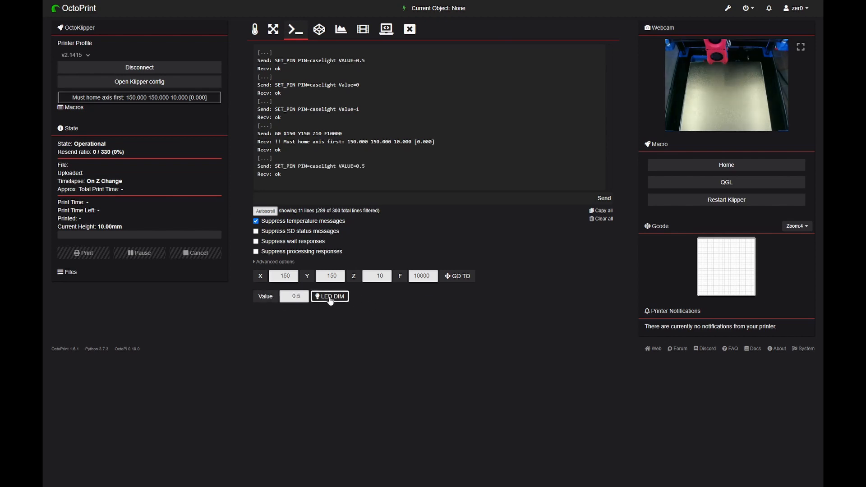
{"action": "left_click", "coordinate": [329, 297]}
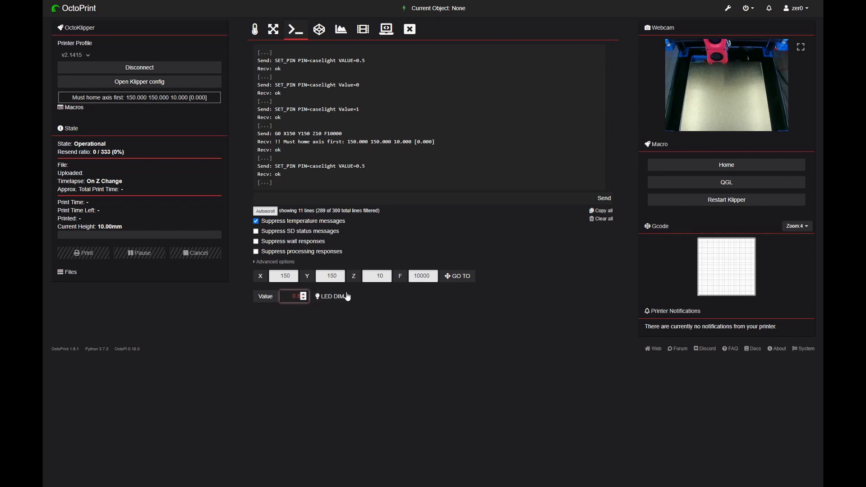
{"action": "left_click", "coordinate": [332, 296]}
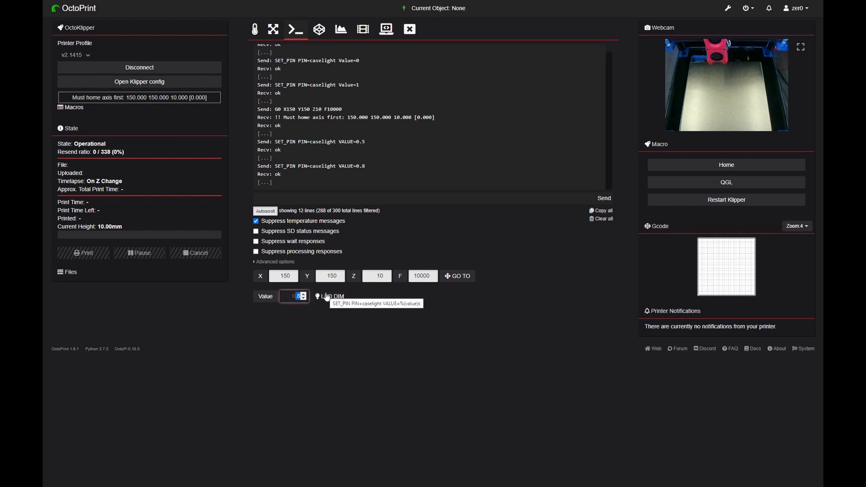
{"action": "left_click", "coordinate": [330, 296]}
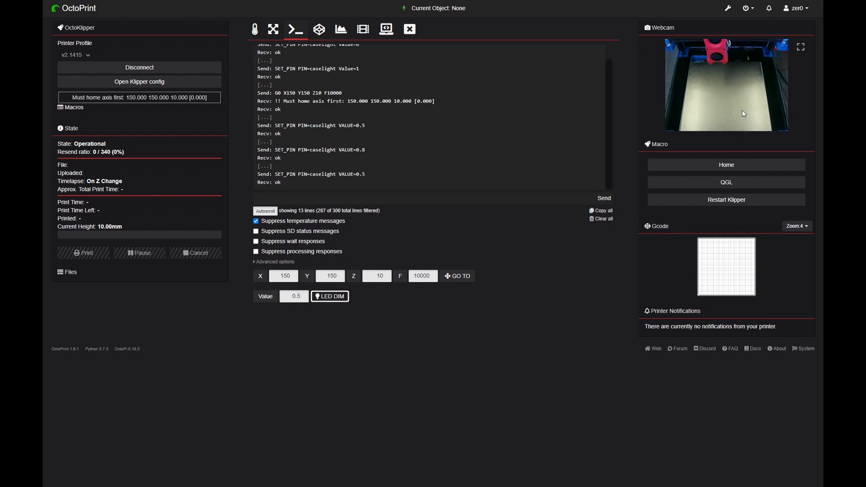